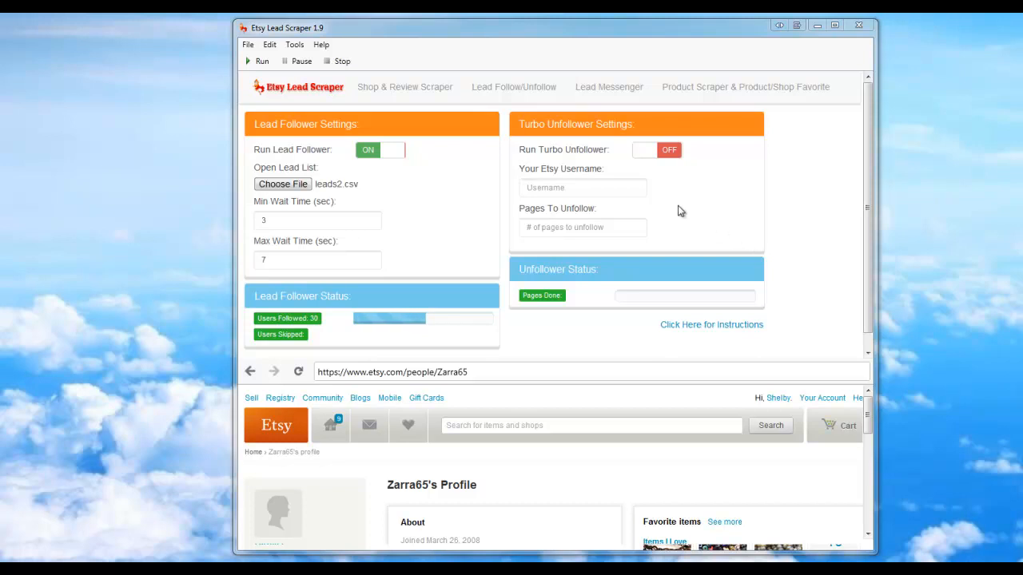
mouse_move(535, 146)
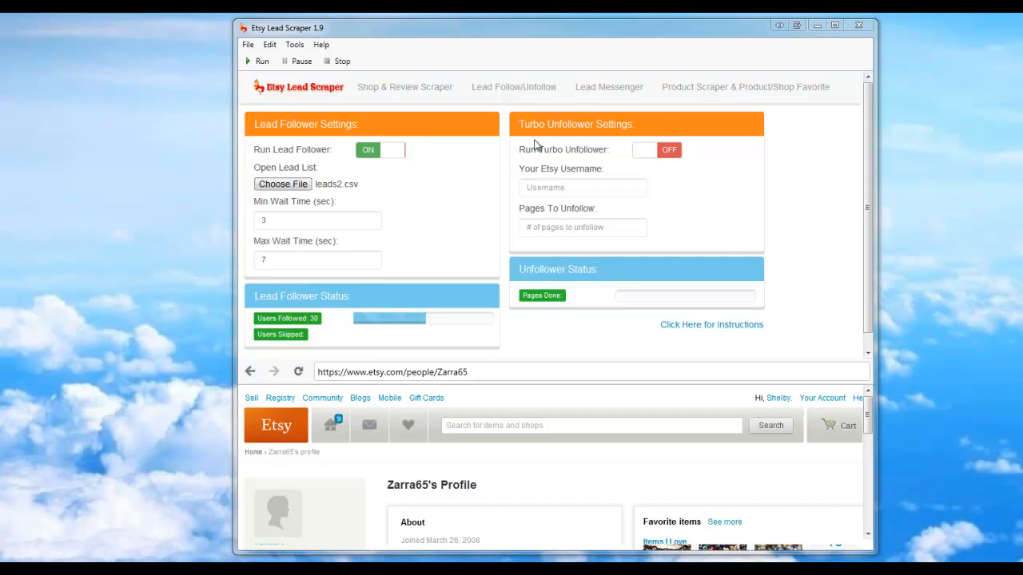
mouse_move(603, 136)
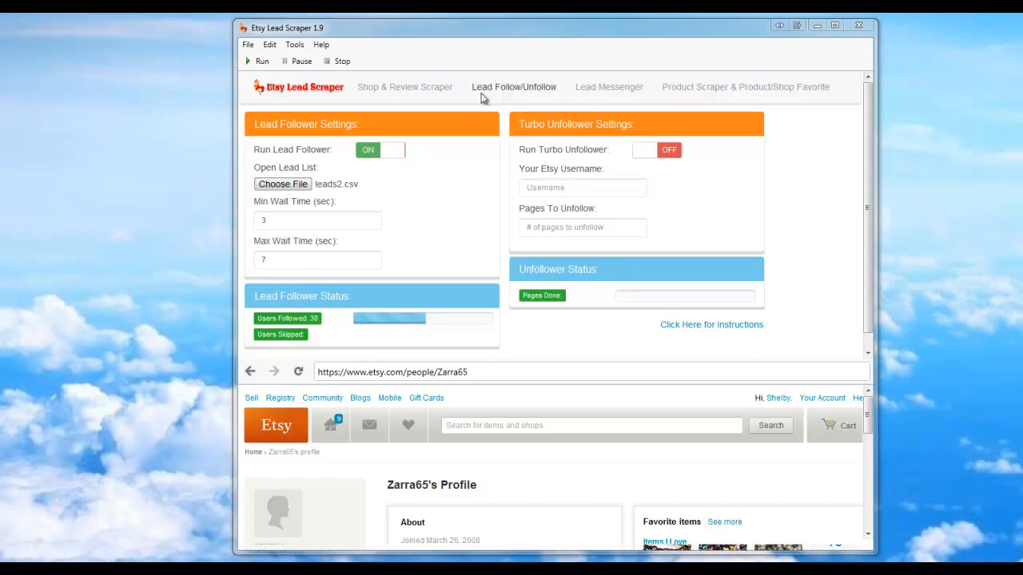
mouse_move(540, 90)
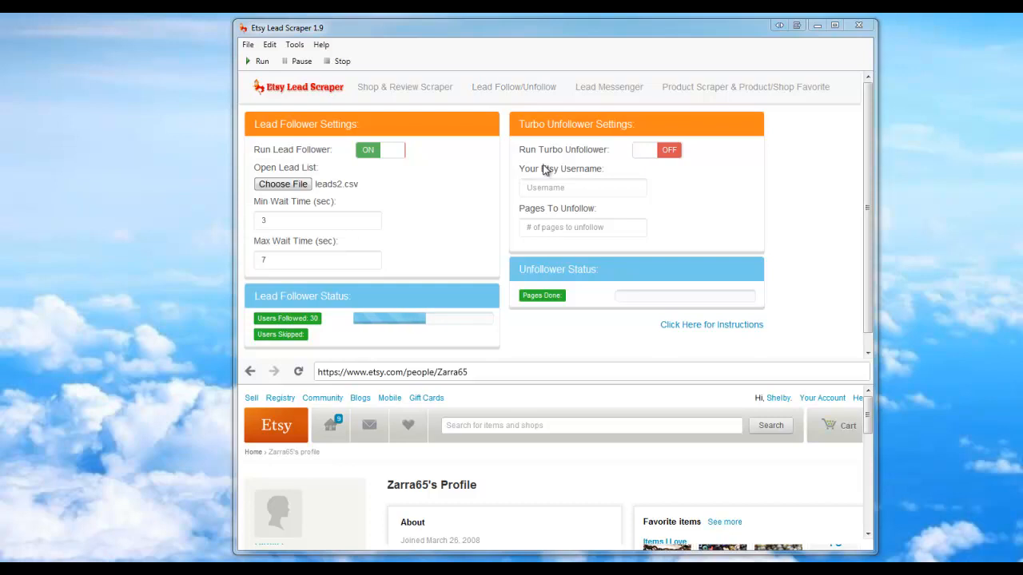
mouse_move(543, 146)
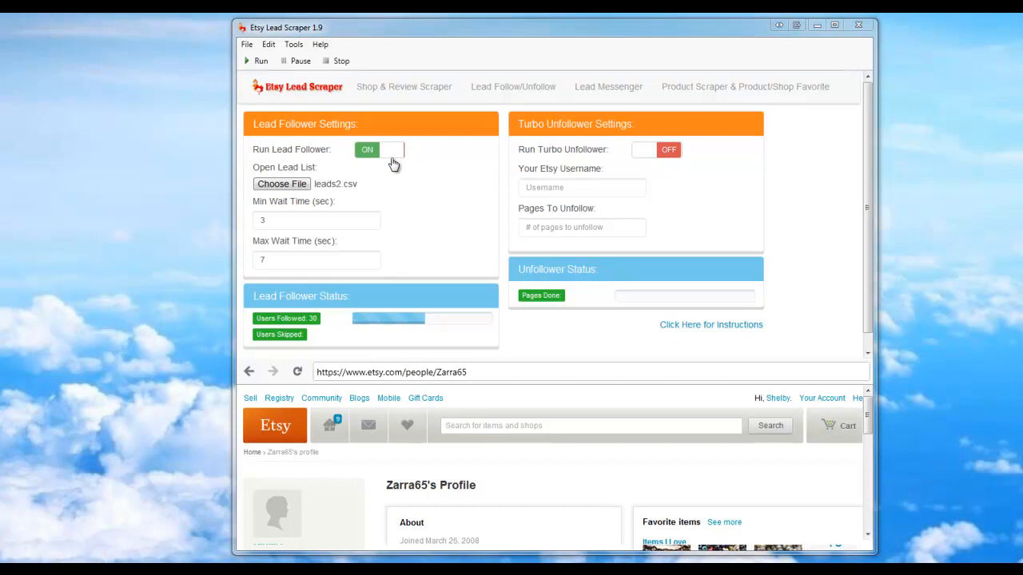
Switch the Lead Follower off, glance at Lead Messenger and Product Scraper, then return to Follow/Unfollow
click(378, 149)
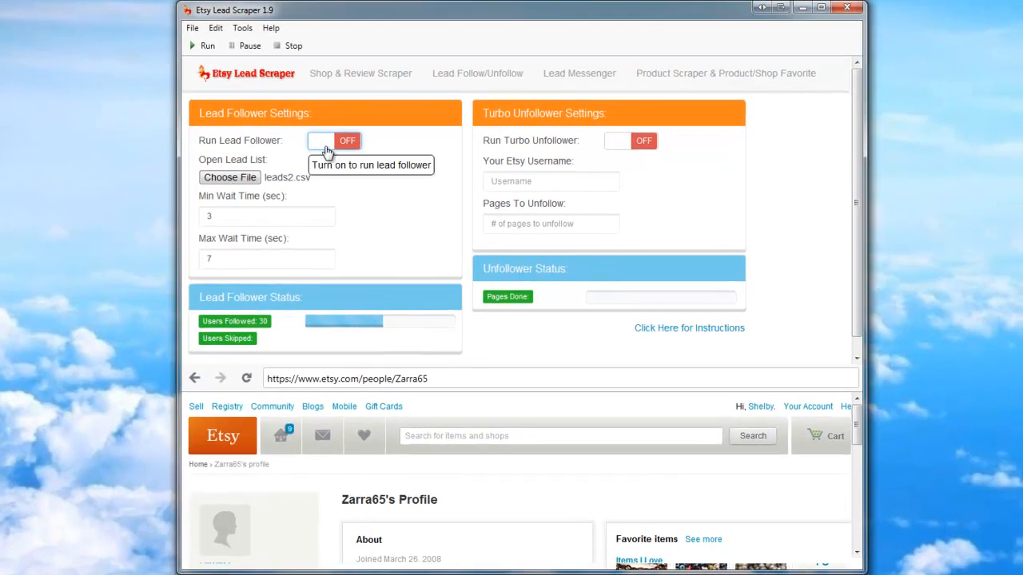
mouse_move(340, 118)
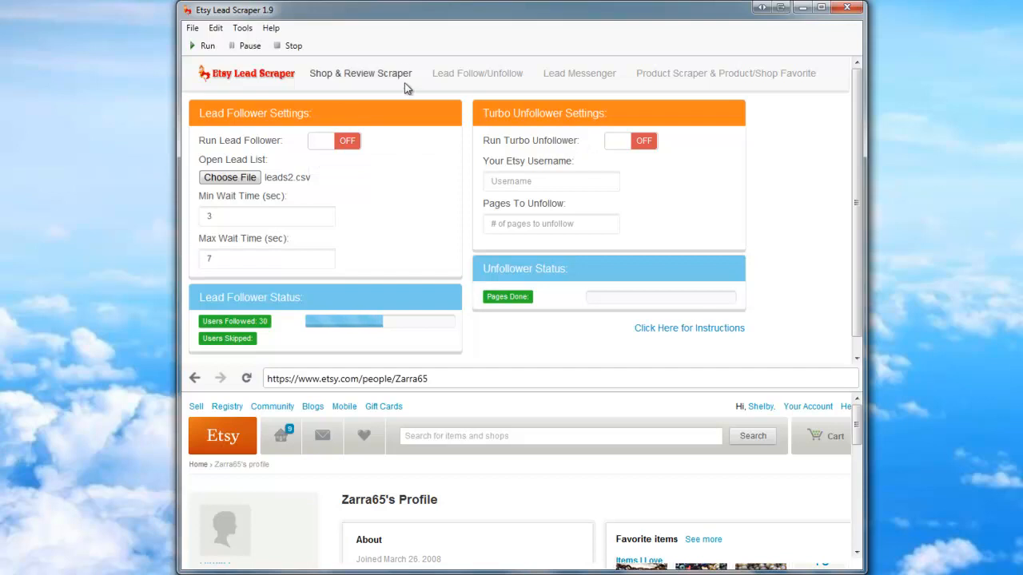
click(579, 73)
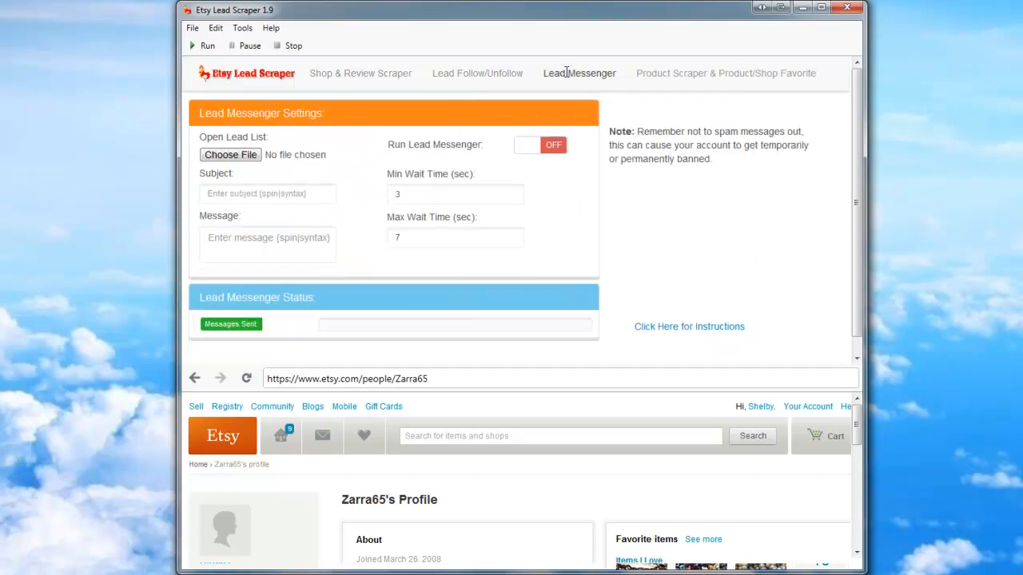
click(724, 73)
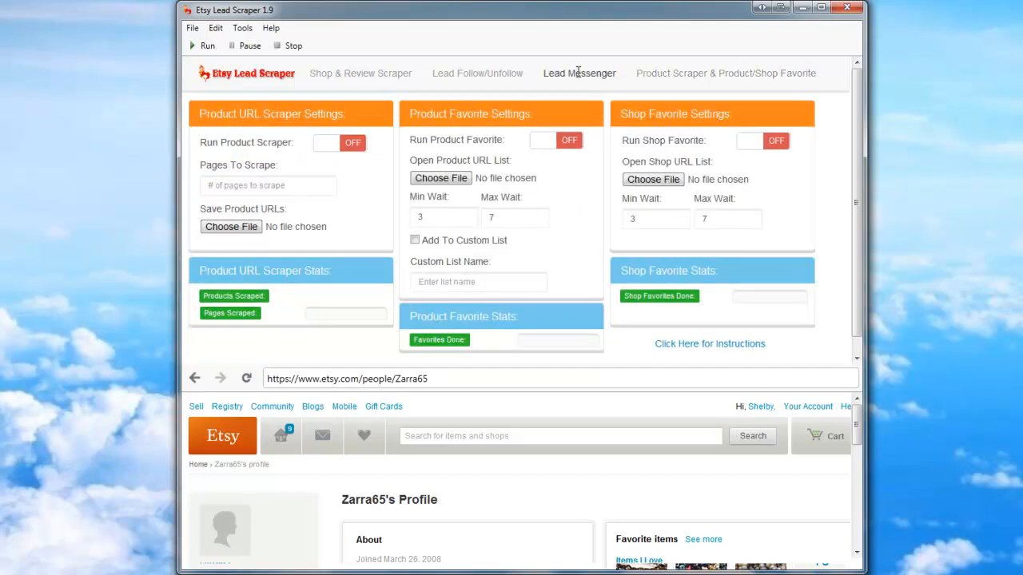
click(477, 73)
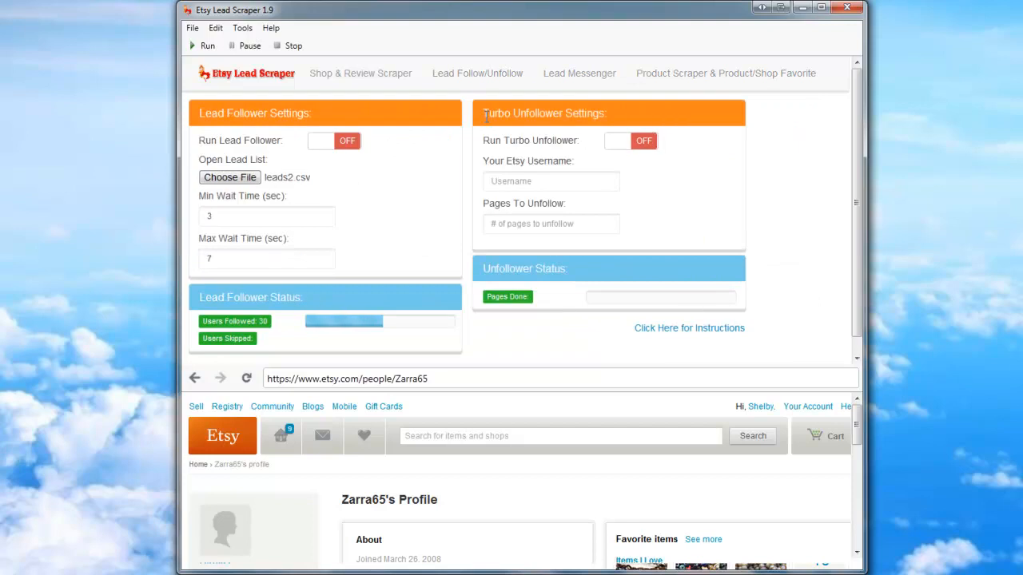
mouse_move(617, 144)
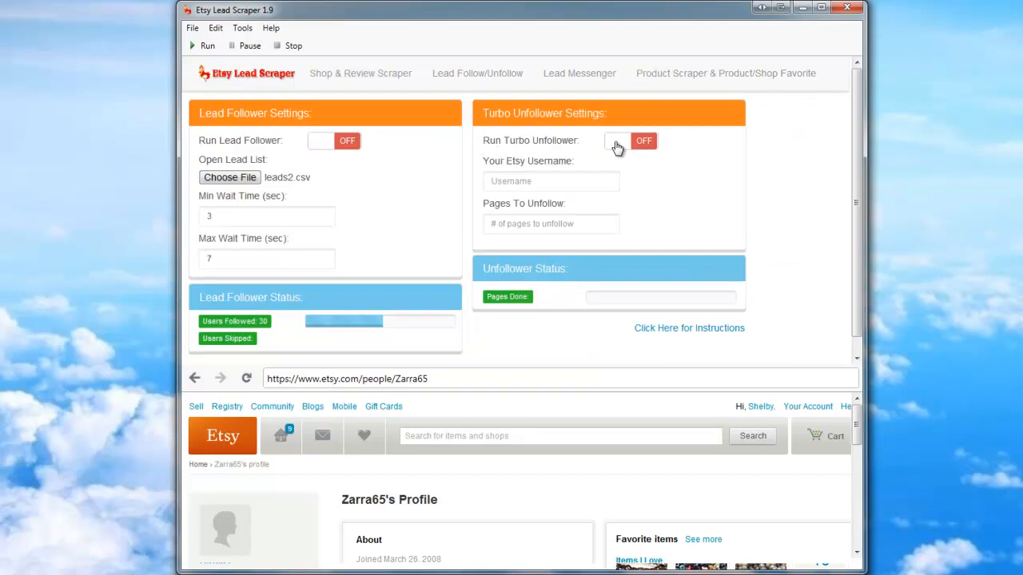
Switch the Run Turbo Unfollower toggle on
click(617, 140)
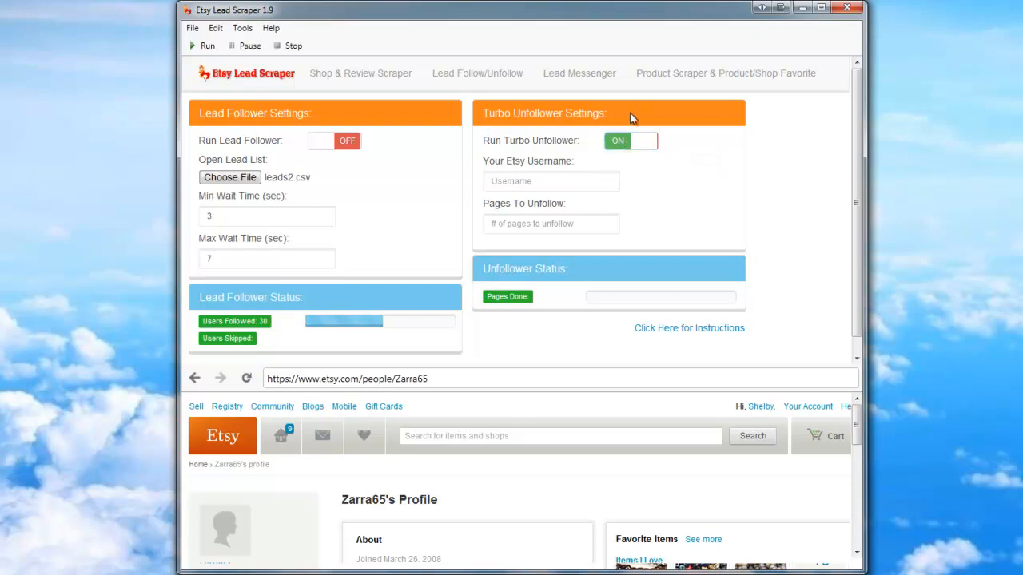
mouse_move(552, 181)
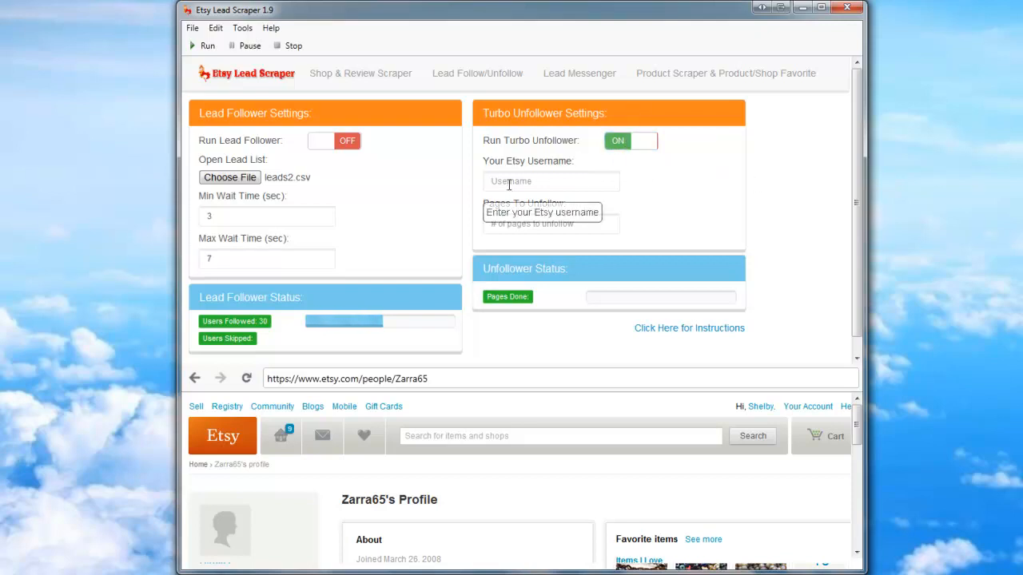
mouse_move(541, 182)
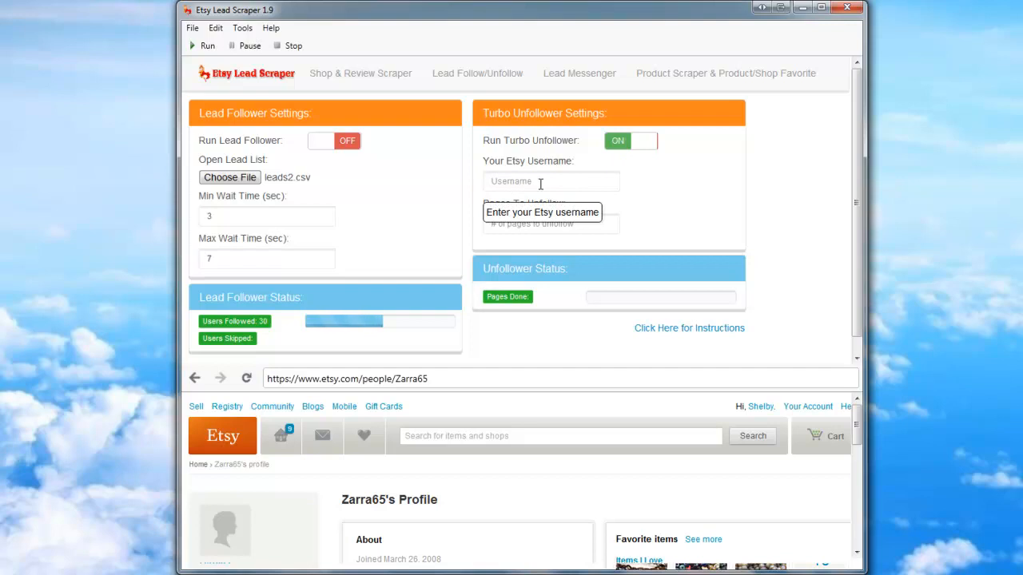
mouse_move(574, 176)
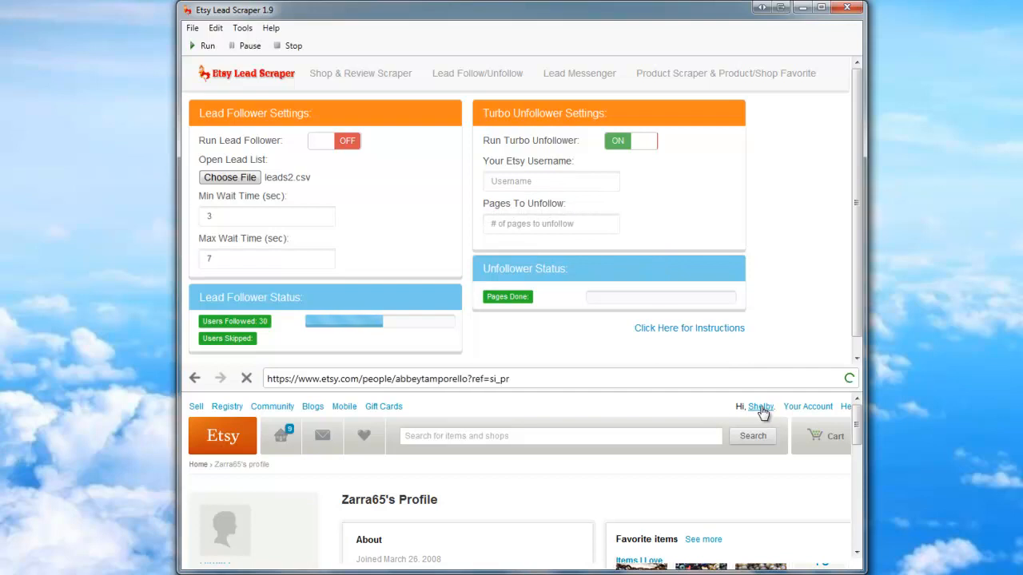
click(760, 407)
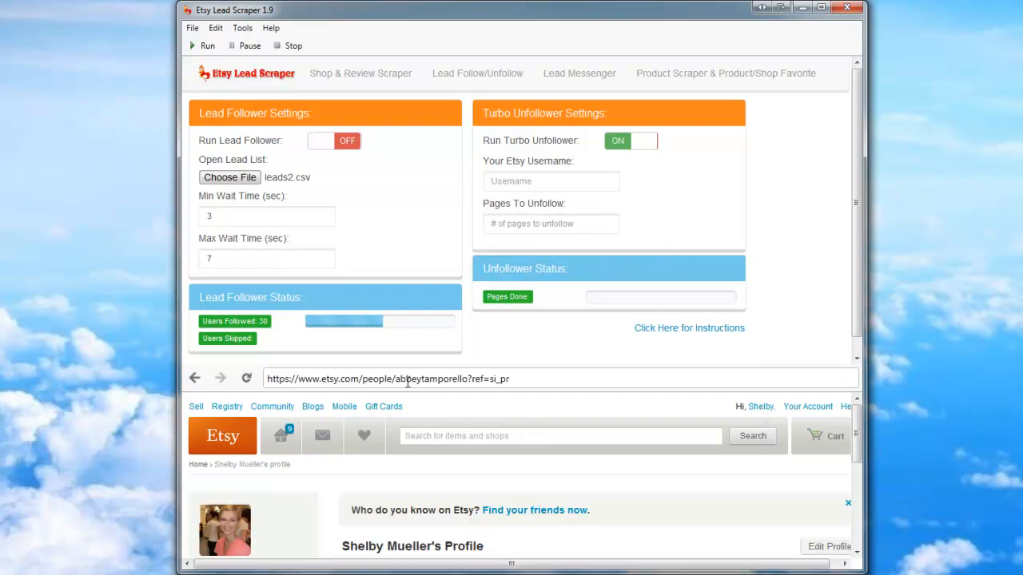
double_click(427, 379)
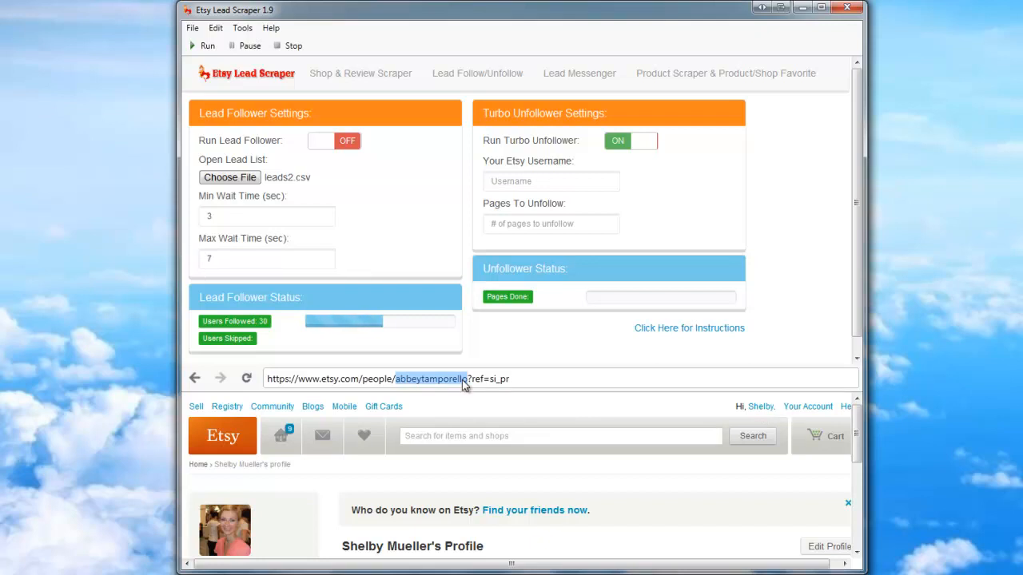
click(551, 180)
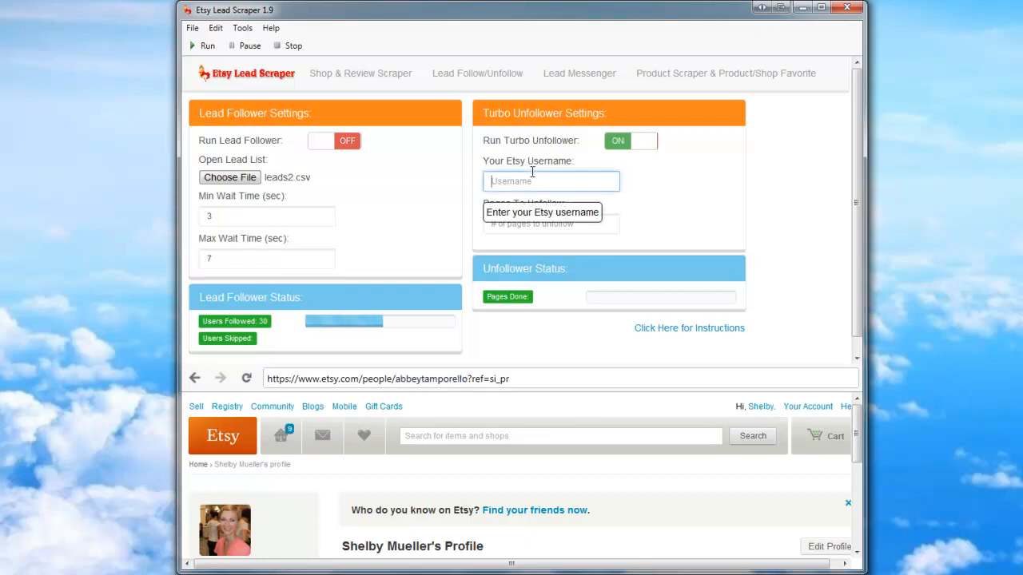
text(abbeytamporello)
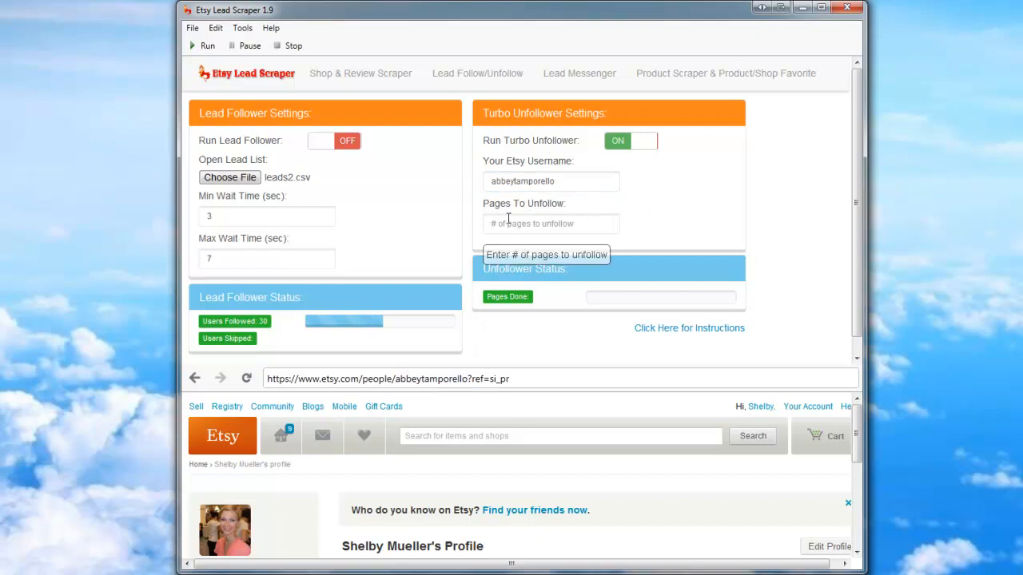
Set Pages To Unfollow to 1 and start the run
click(550, 224)
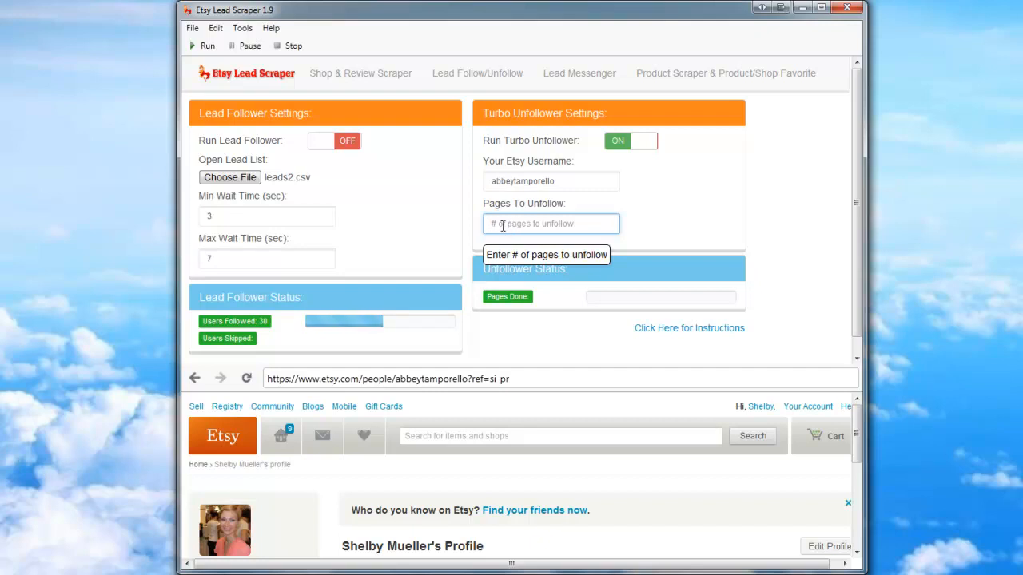
text(1)
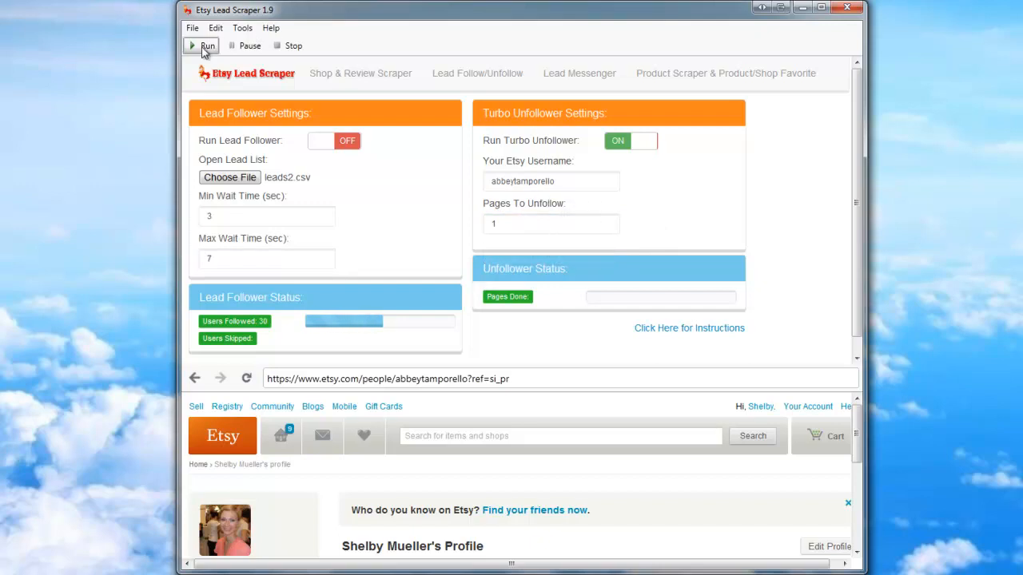
click(207, 46)
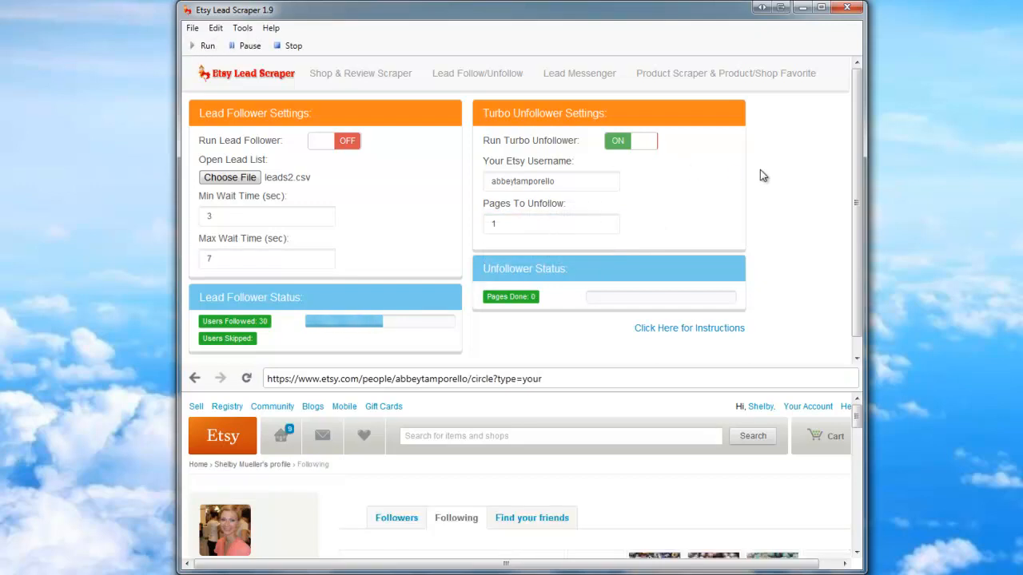
mouse_move(757, 186)
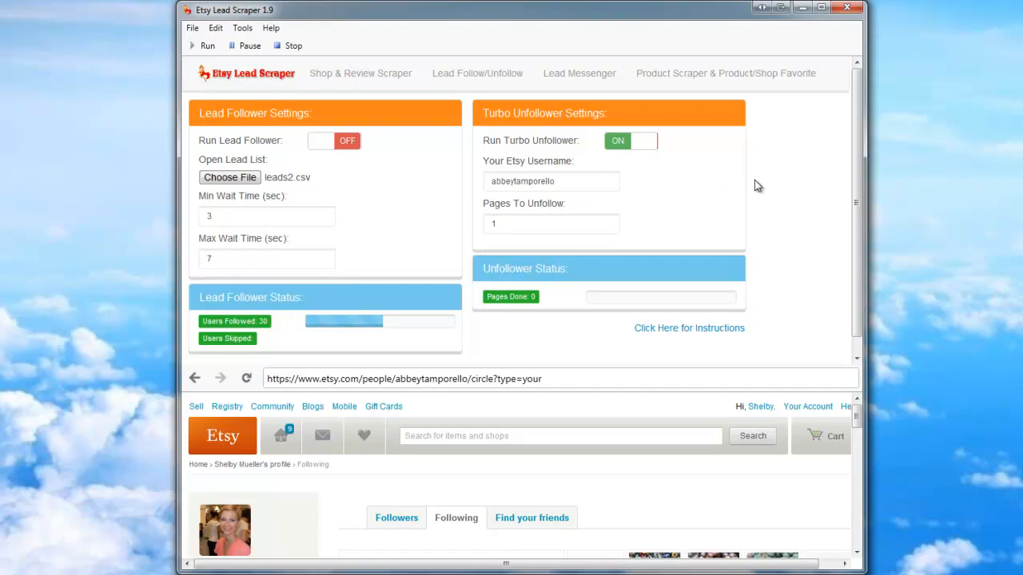